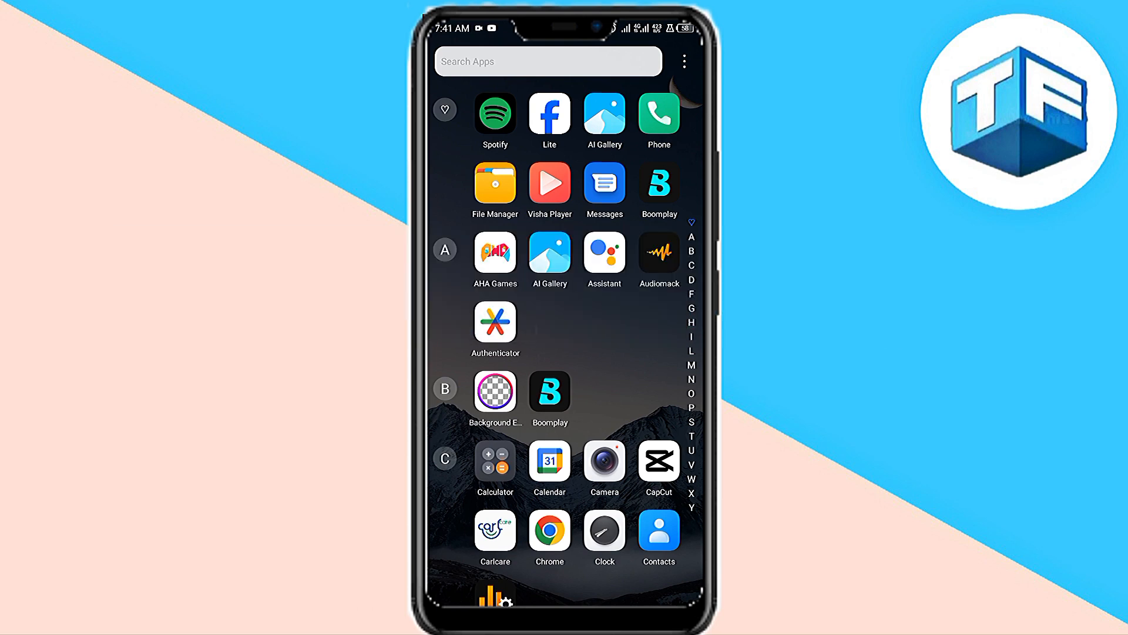
Launch Instagram from the app drawer so the home feed appears
{"action": "scroll", "scroll_direction": "down", "scroll_amount": 3}
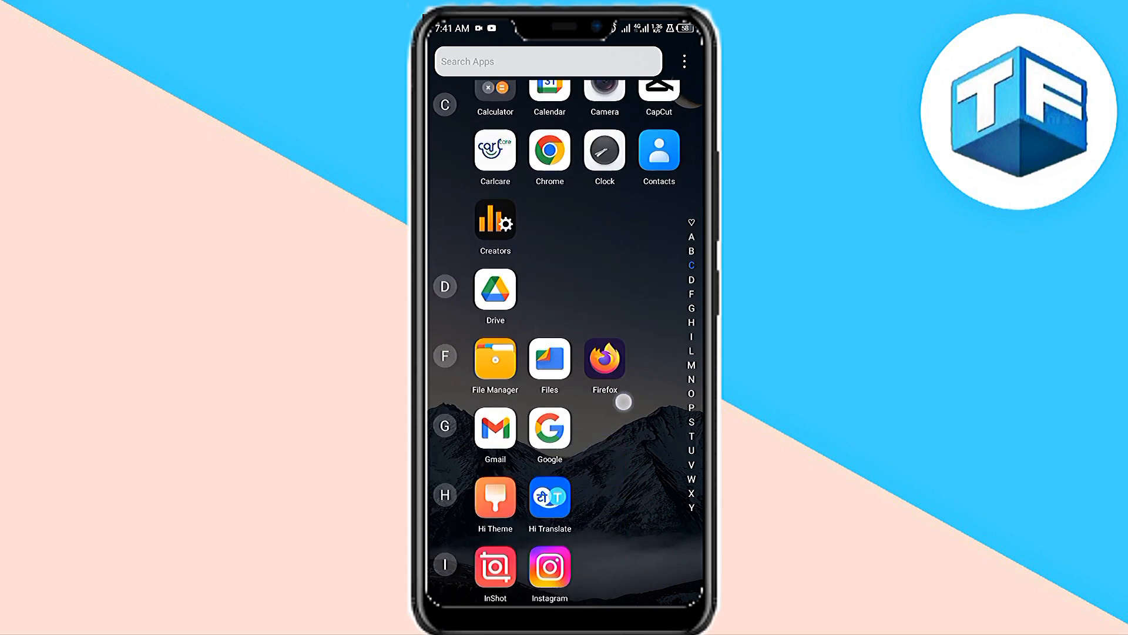
{"action": "left_click", "coordinate": [548, 568]}
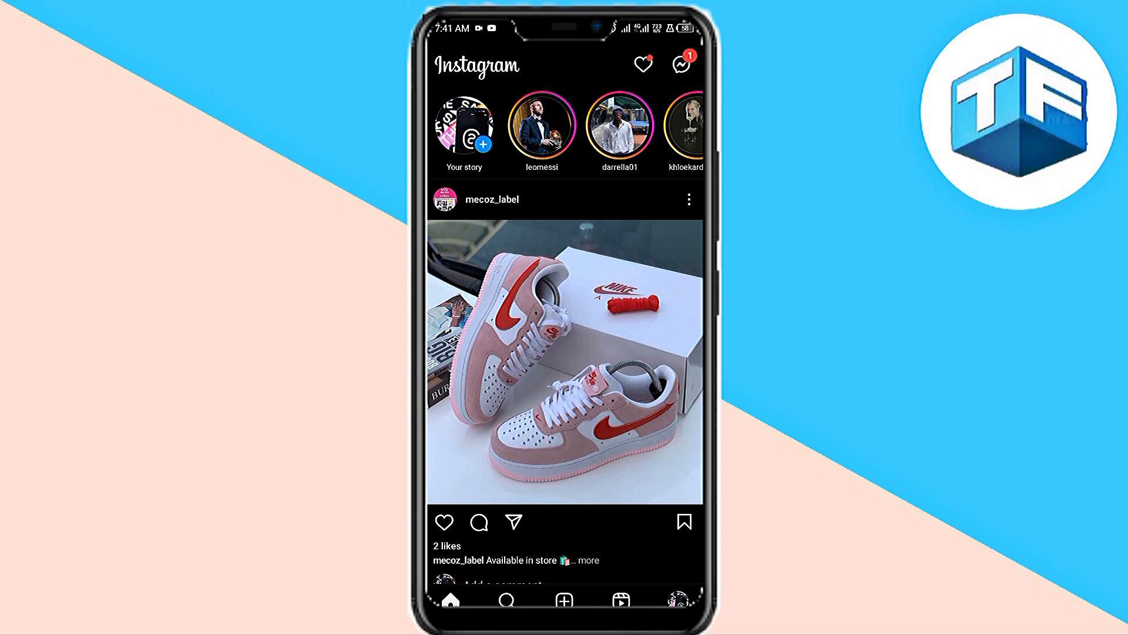
From the profile's account menu, go to the Your activity page
{"action": "left_click", "coordinate": [507, 600]}
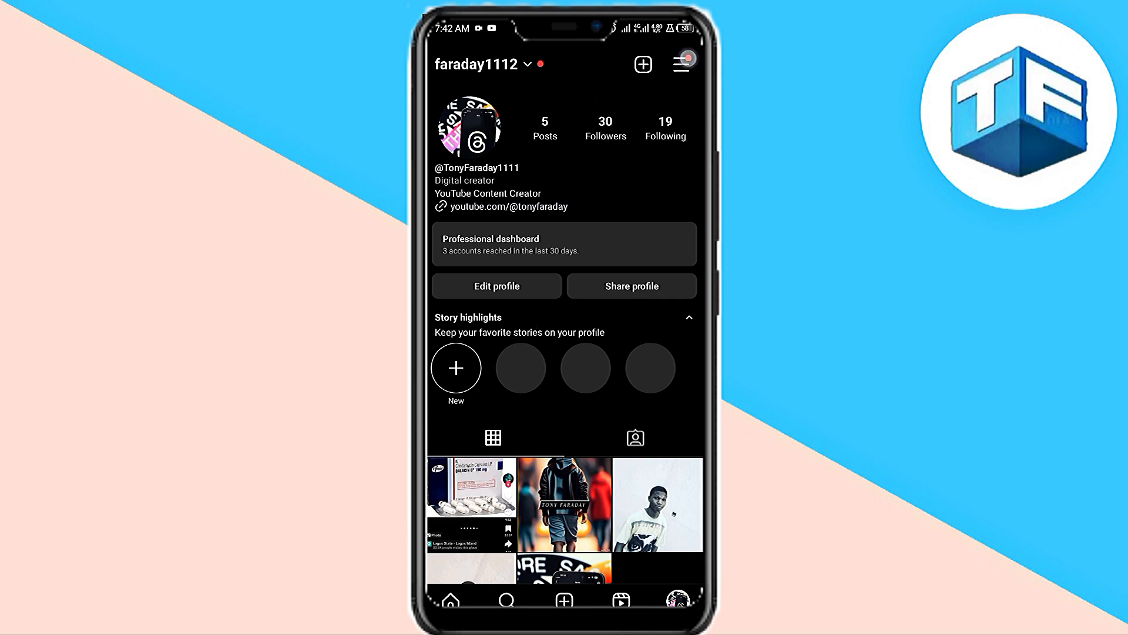
{"action": "left_click", "coordinate": [681, 63]}
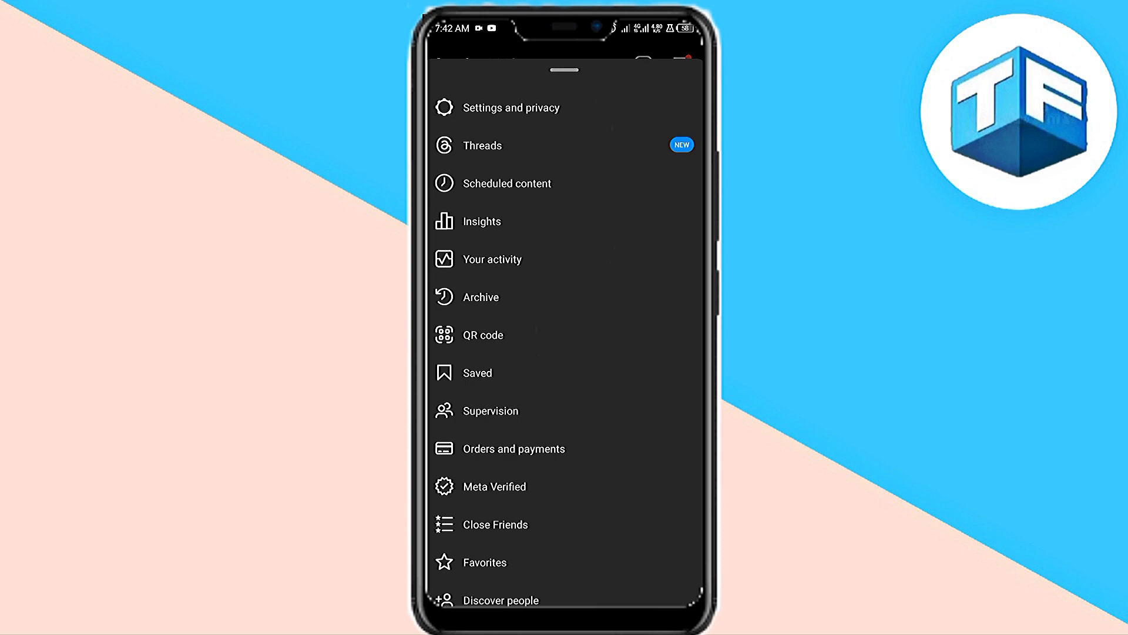
{"action": "left_click", "coordinate": [493, 258]}
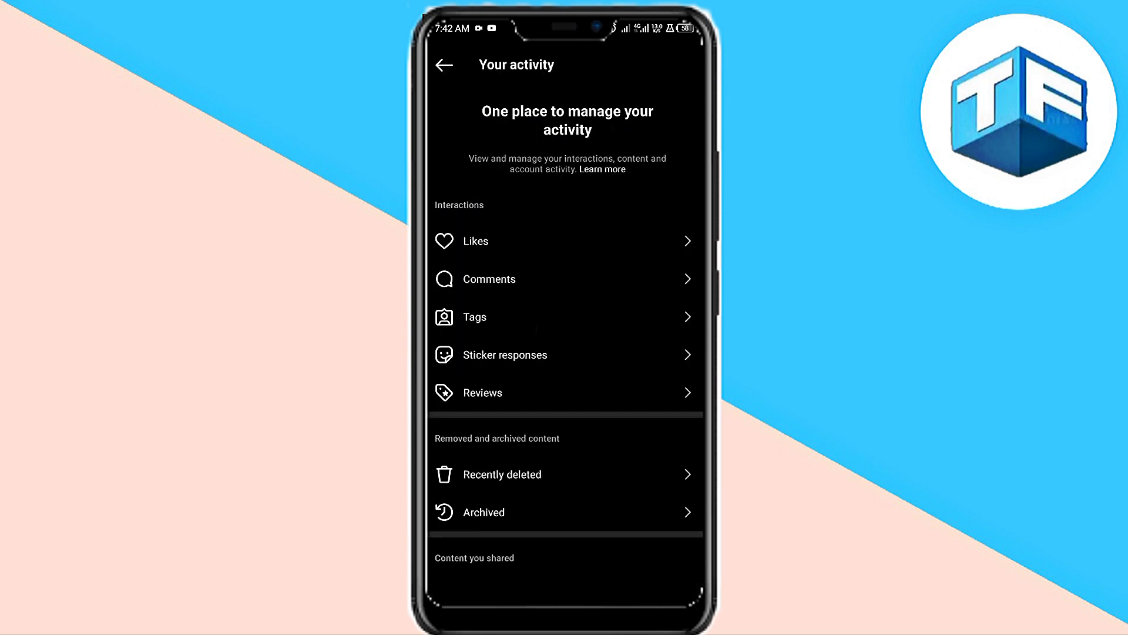
In Your activity, reach the Download your information page without requesting a download
{"action": "scroll", "scroll_direction": "down", "scroll_amount": 3}
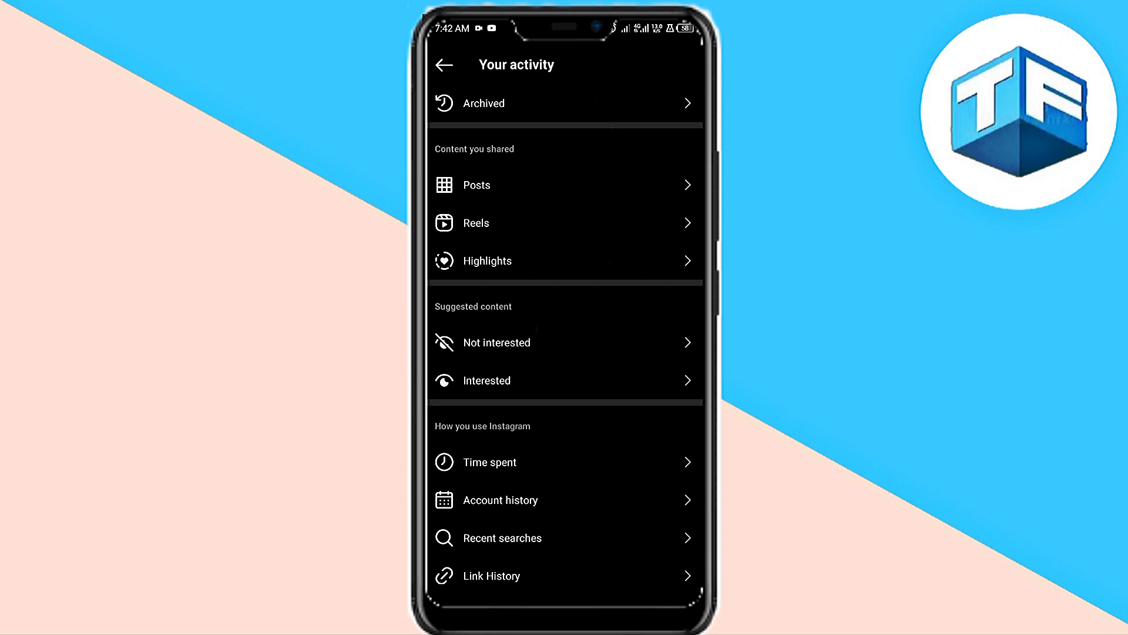
{"action": "scroll", "scroll_direction": "down", "scroll_amount": 3}
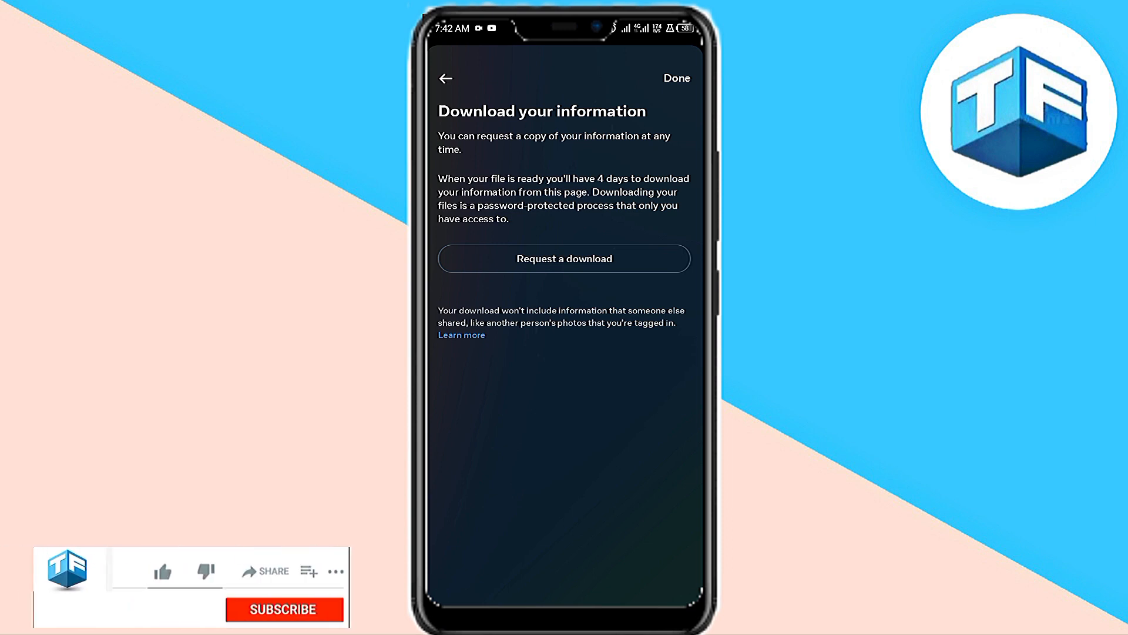
{"action": "left_click", "coordinate": [162, 572]}
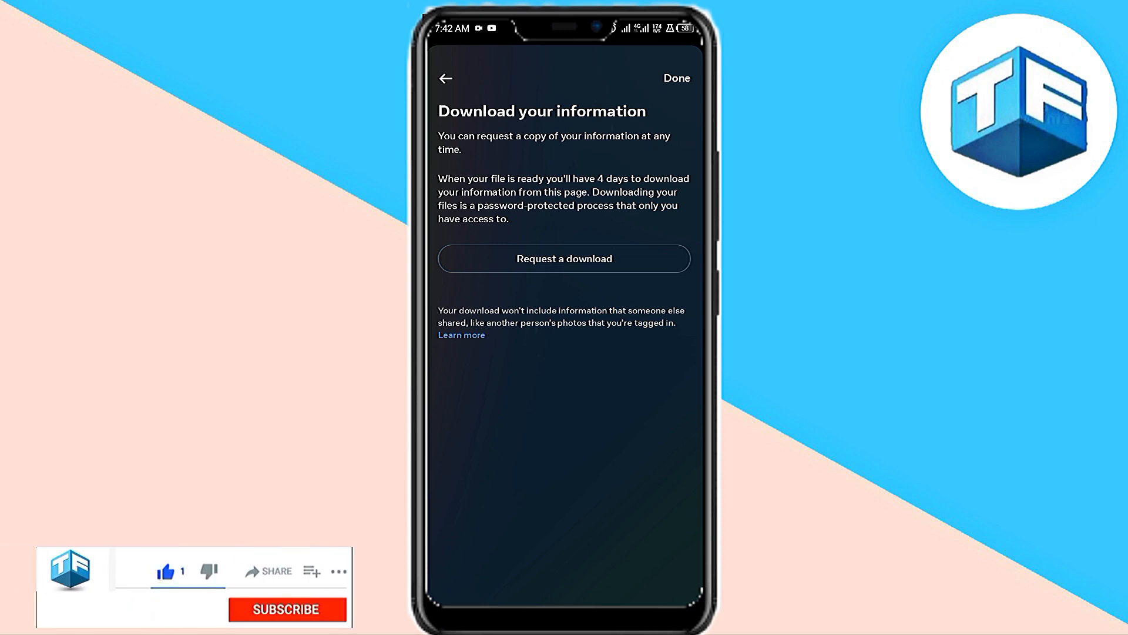
{"action": "left_click", "coordinate": [286, 609]}
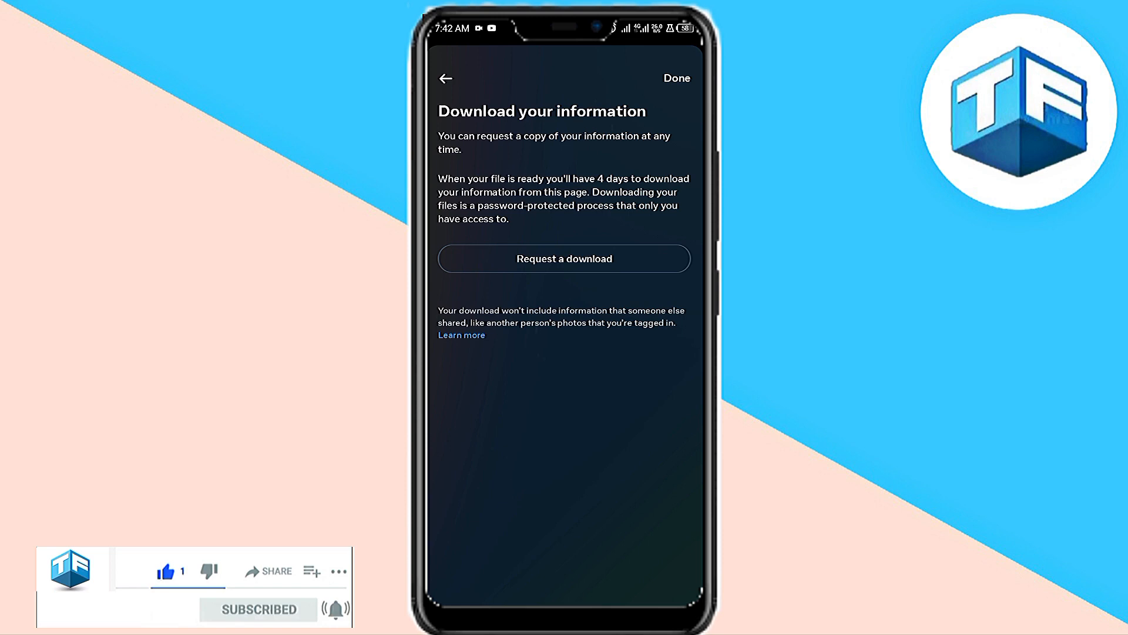